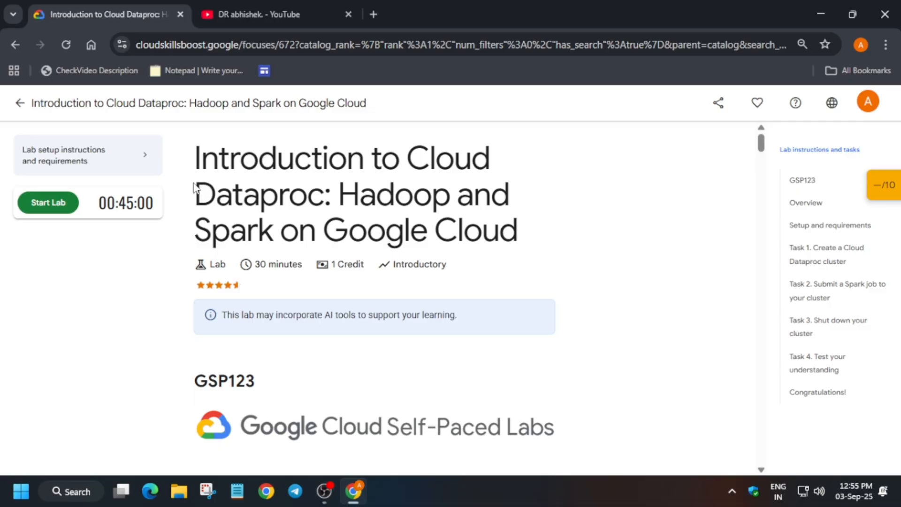
mouse_move(865, 298)
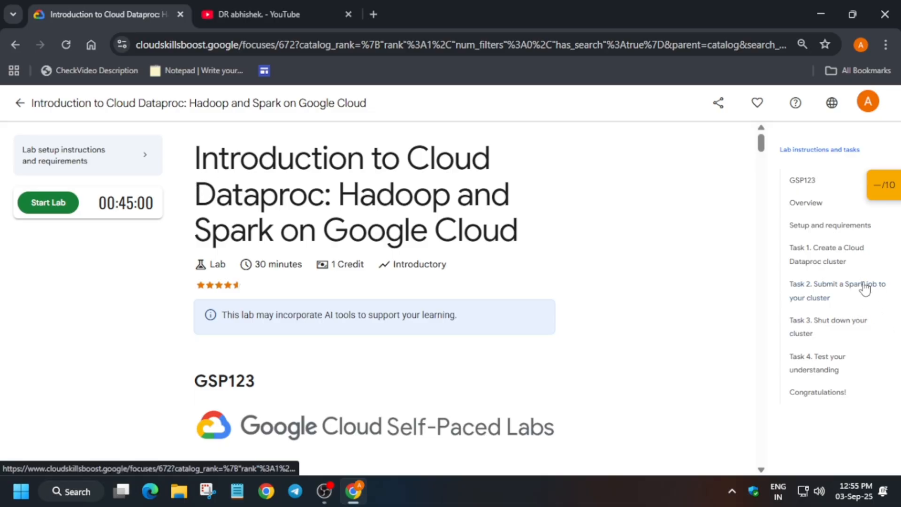
Step: Jump to Task 1 and enlarge the running Dataproc cluster screenshot
click(823, 254)
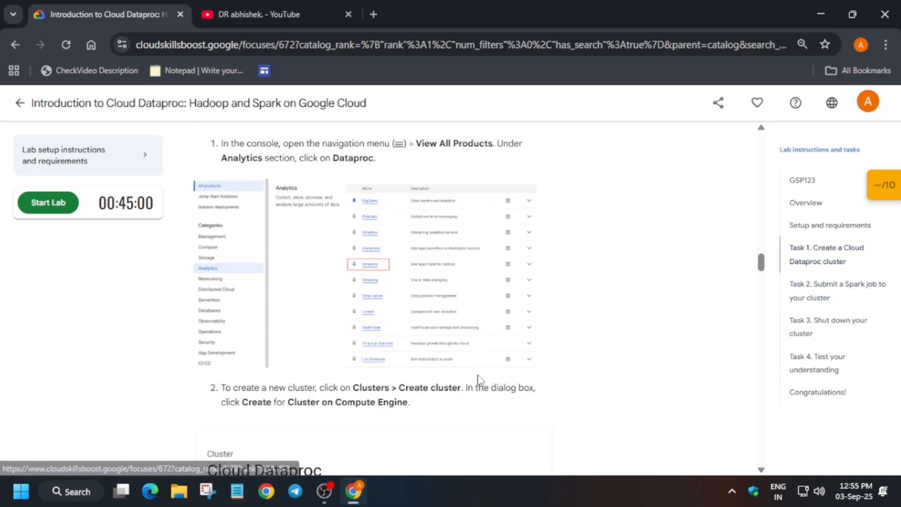
scroll(down, 3)
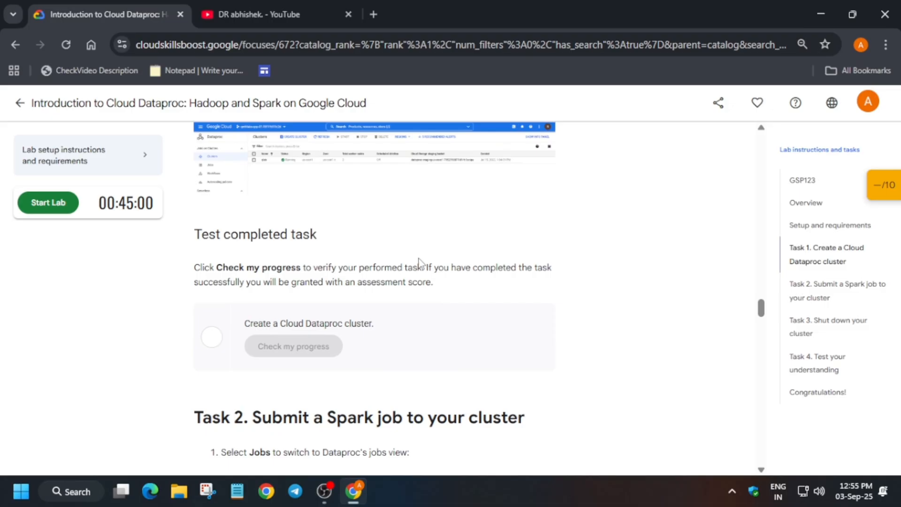
click(373, 169)
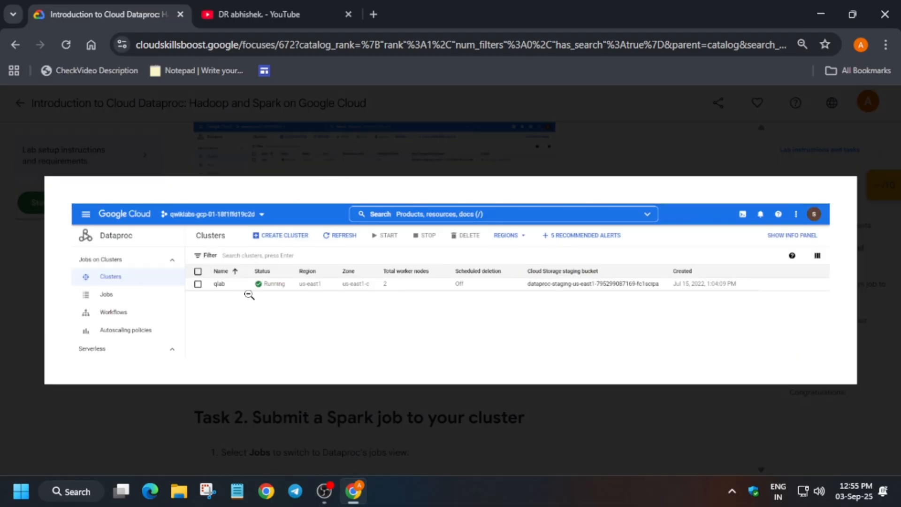
mouse_move(308, 299)
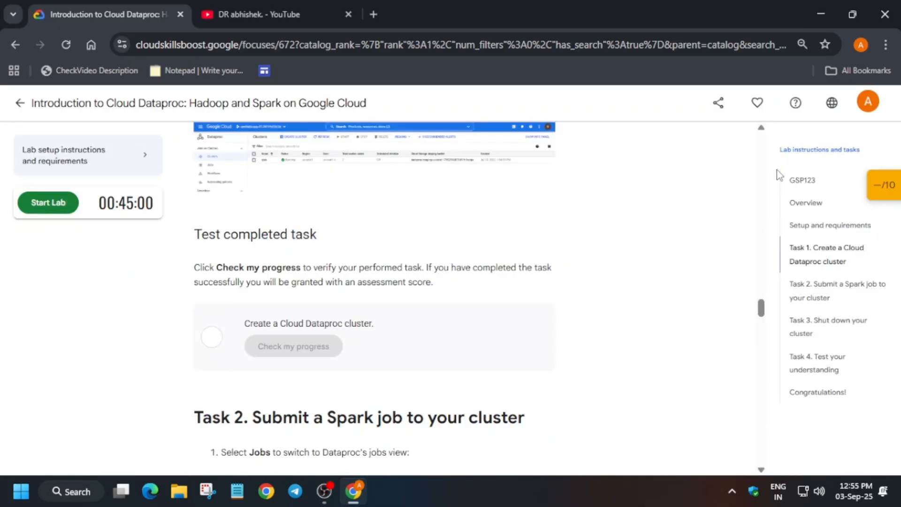
Step: Read the Setup and requirements notes, then scroll back up to the lab title
click(795, 103)
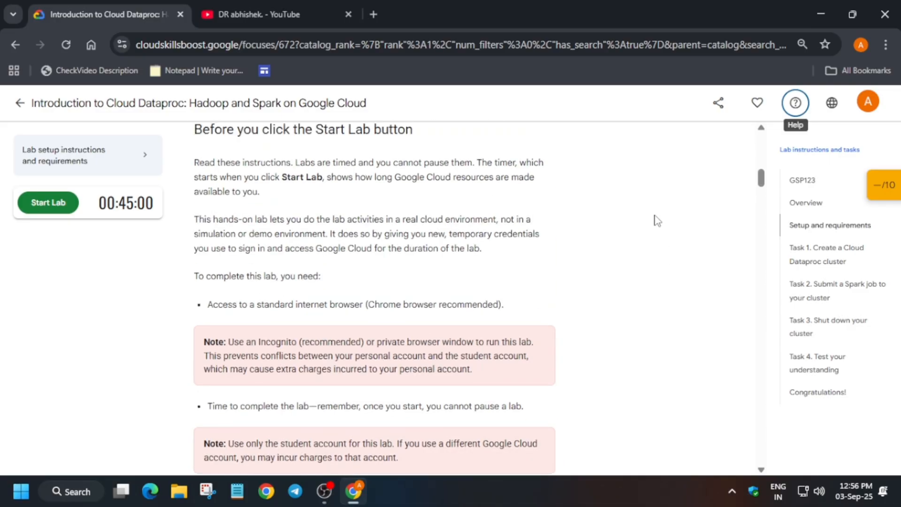
scroll(up, 3)
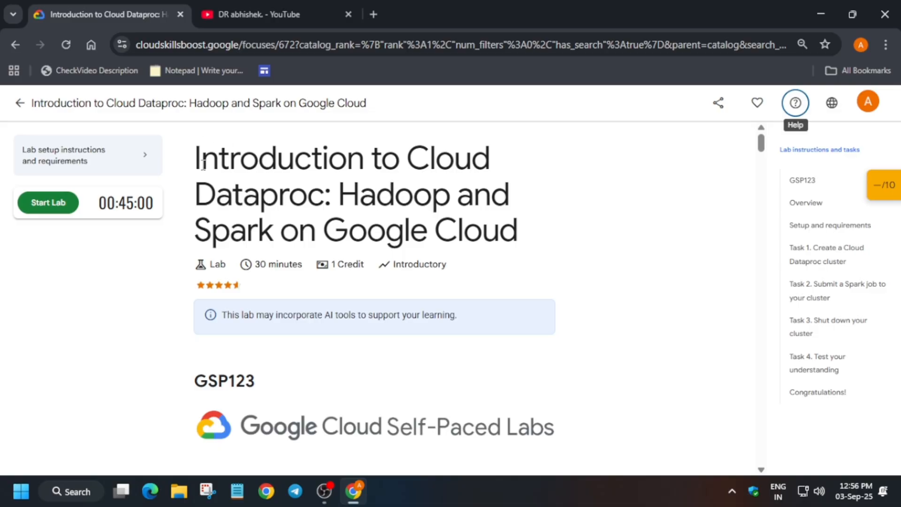
Step: Browse the DR abhishek channel's Skills Boost Arcade playlists on YouTube
click(260, 14)
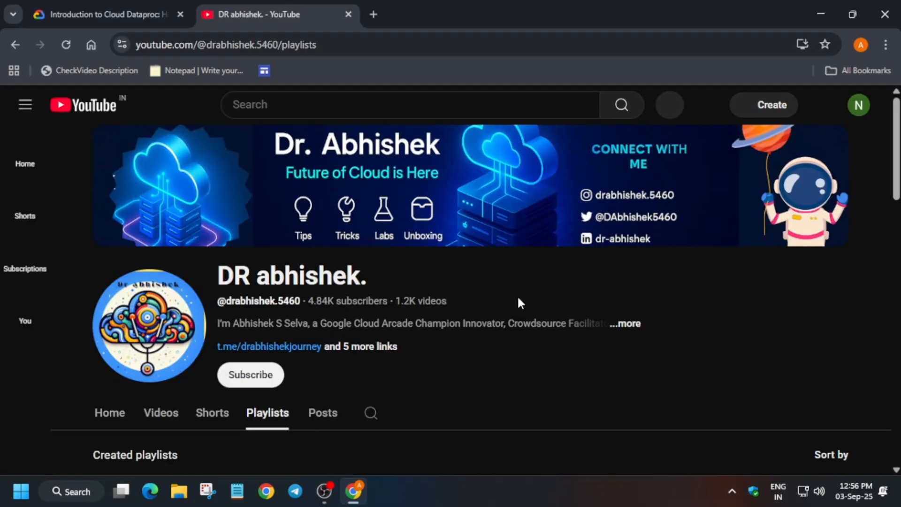
scroll(down, 3)
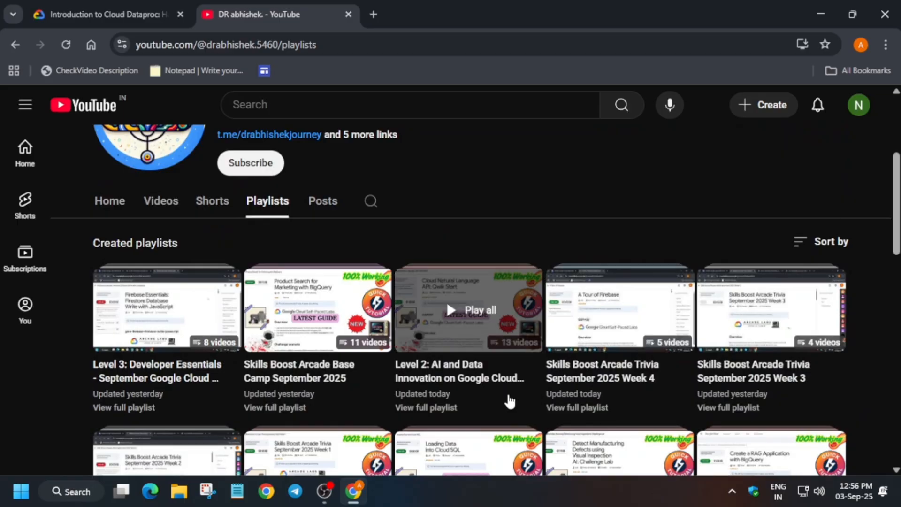
scroll(down, 3)
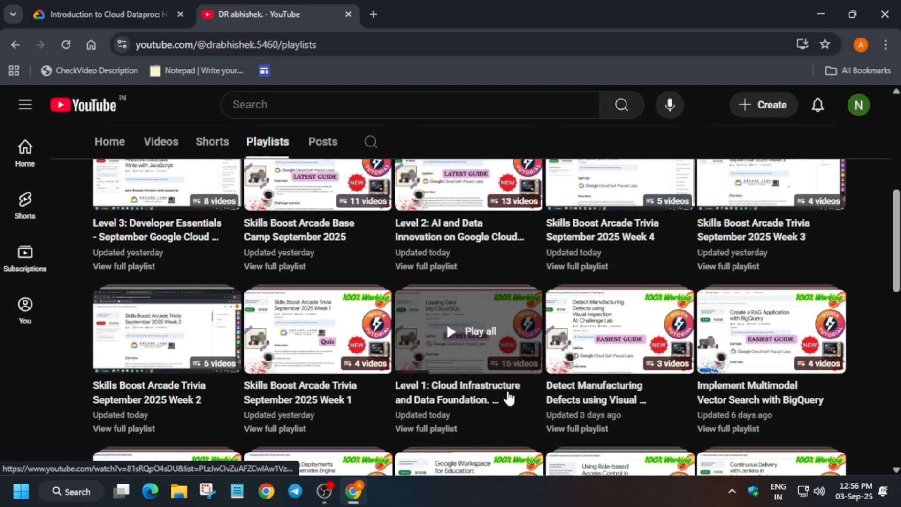
mouse_move(508, 397)
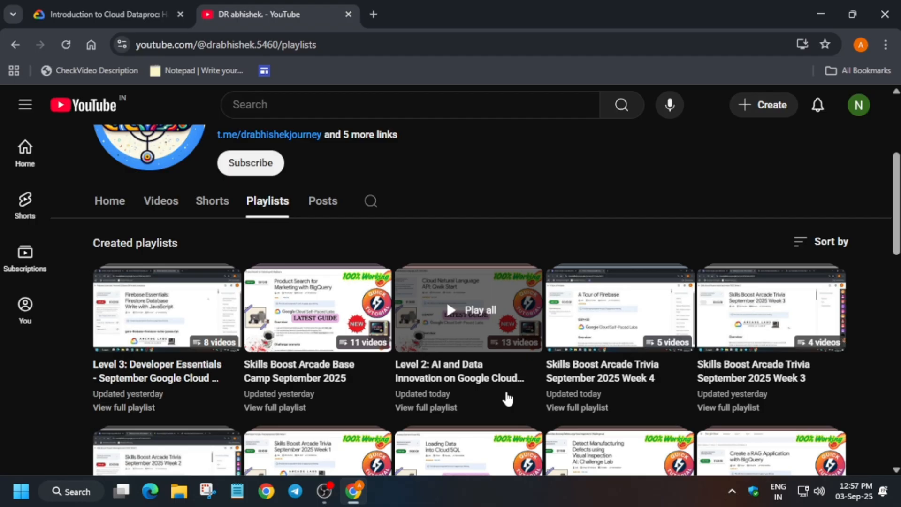
scroll(down, 3)
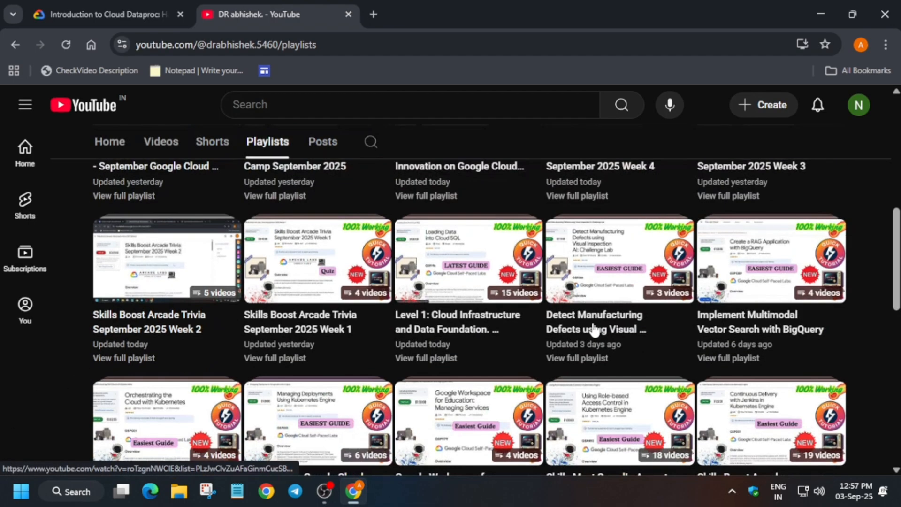
mouse_move(594, 329)
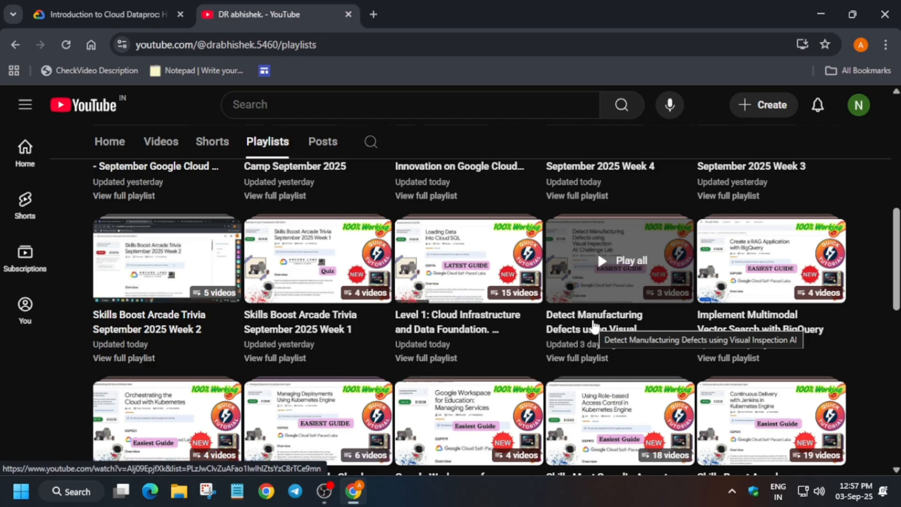
scroll(up, 3)
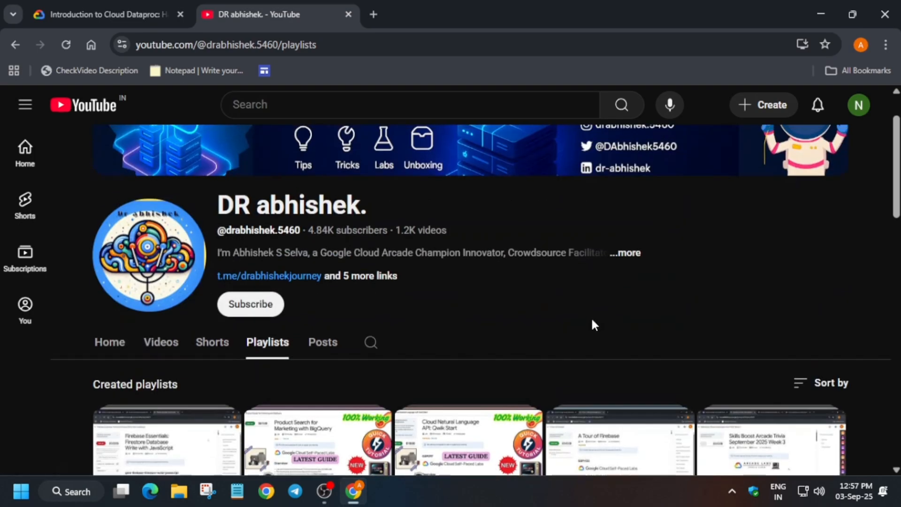
scroll(down, 3)
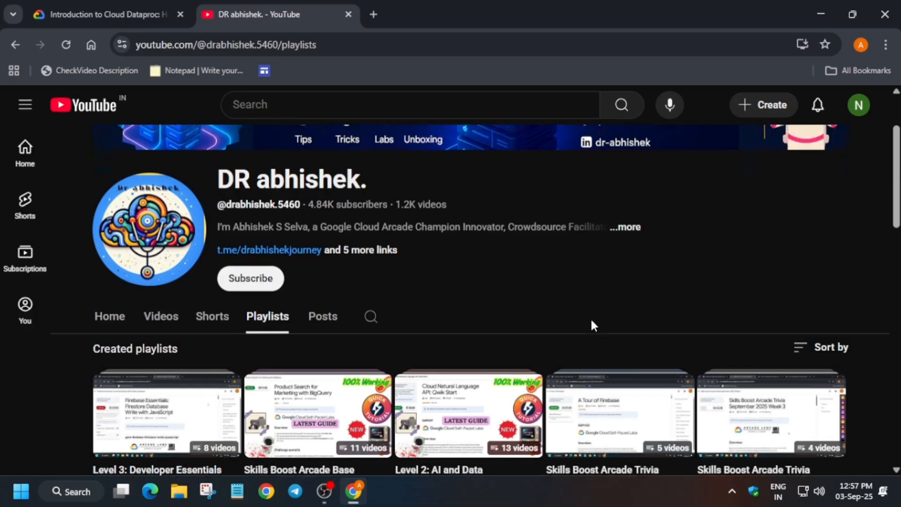